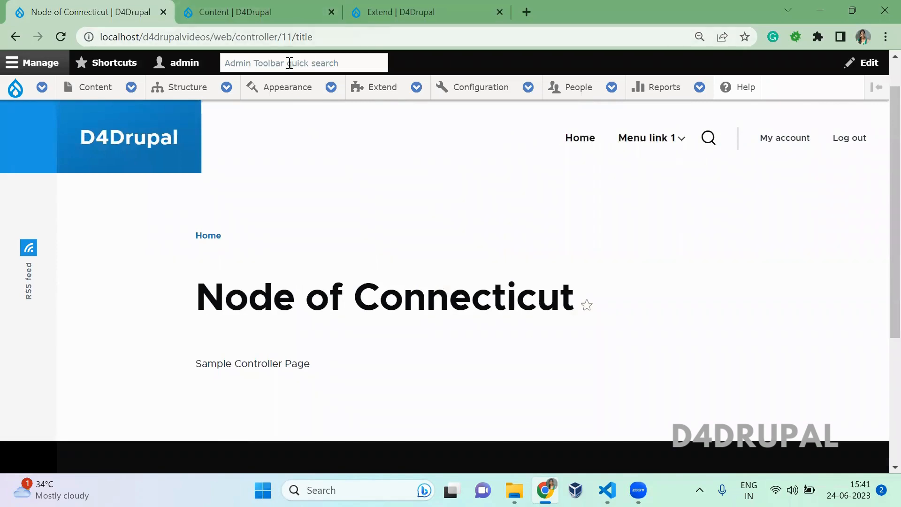
# - Open the 'test' article's edit form from the Content listing, then view ControllerPage.php in VS Code
pyautogui.doubleClick(285, 37)
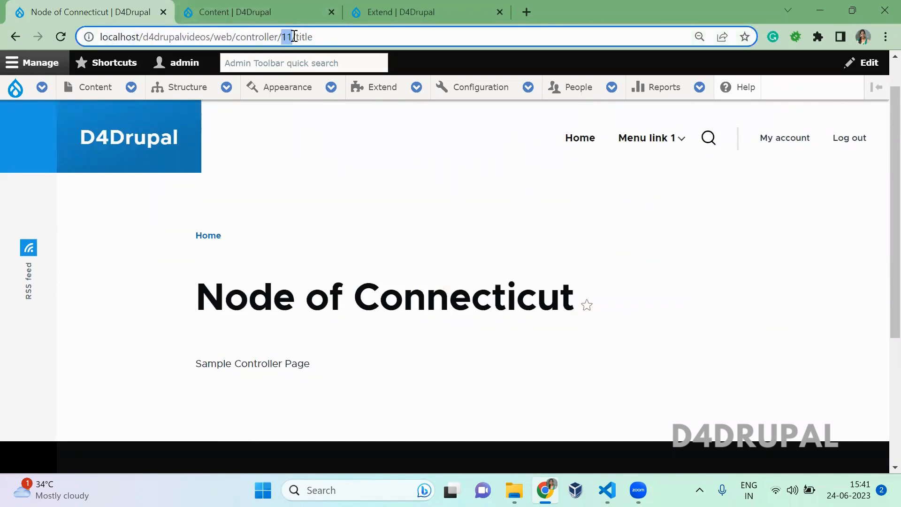
pyautogui.moveTo(86, 13)
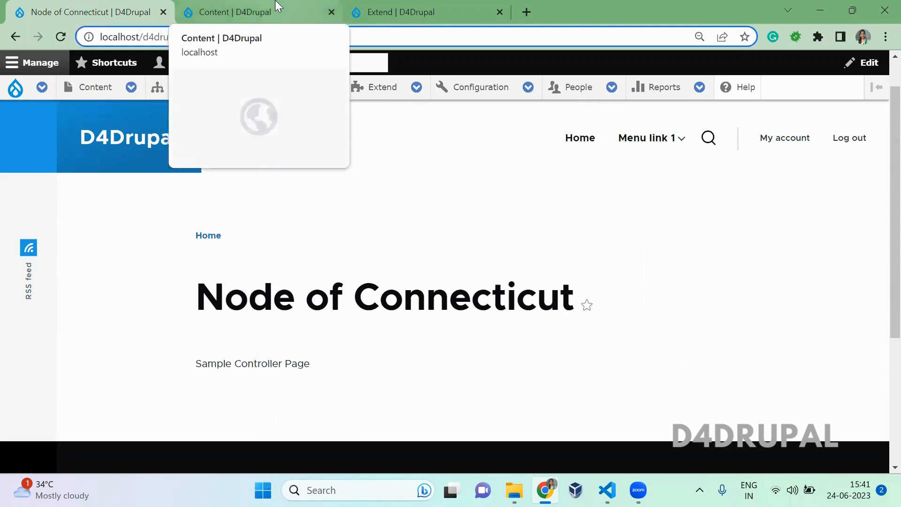
pyautogui.click(253, 12)
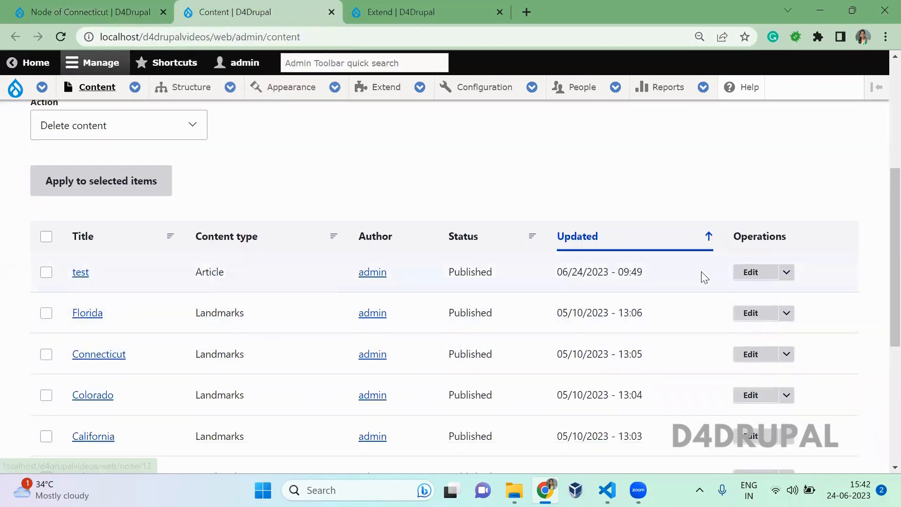
pyautogui.click(751, 272)
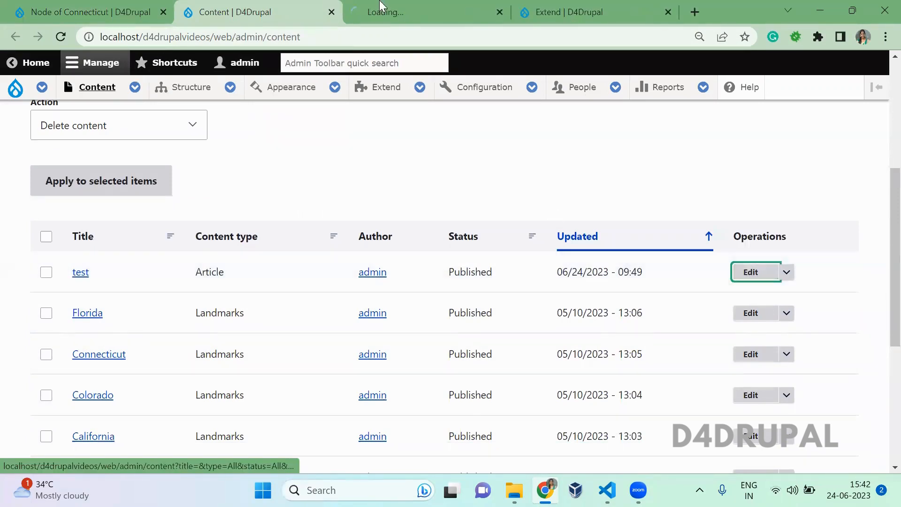
pyautogui.click(751, 273)
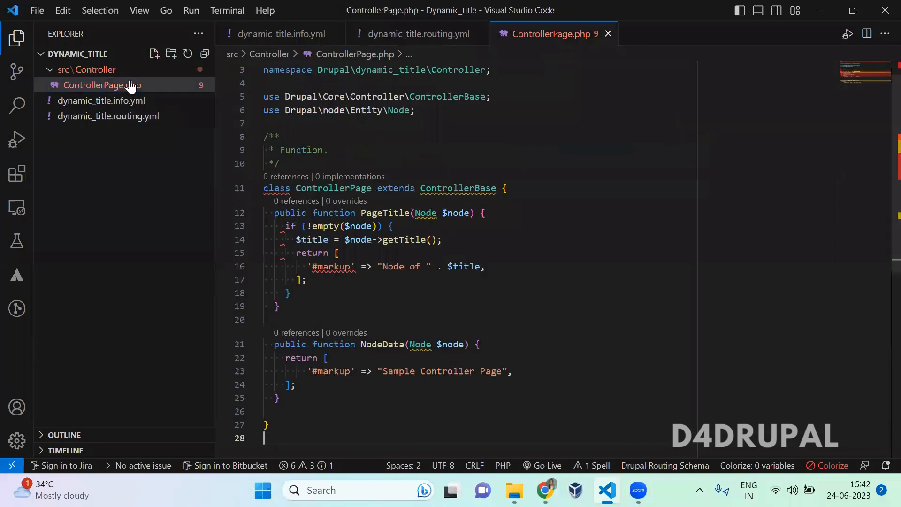
pyautogui.click(265, 438)
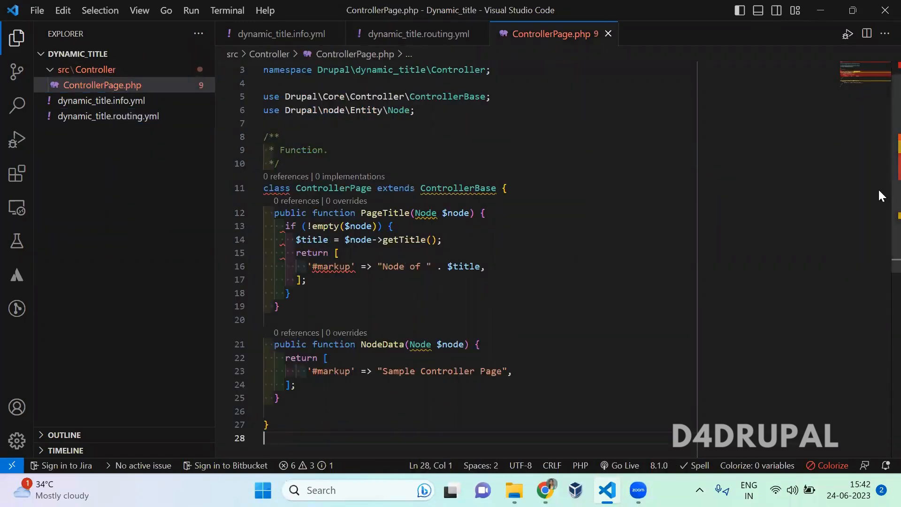
# - Review dynamic_title.routing.yml's _title_callback PageTitle and entity:node options, glancing at the info.yml file
pyautogui.click(416, 33)
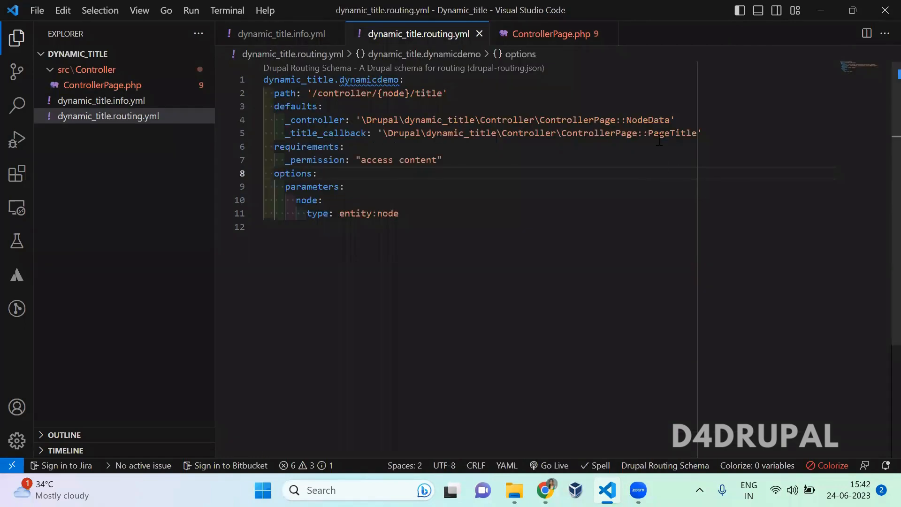
pyautogui.click(322, 106)
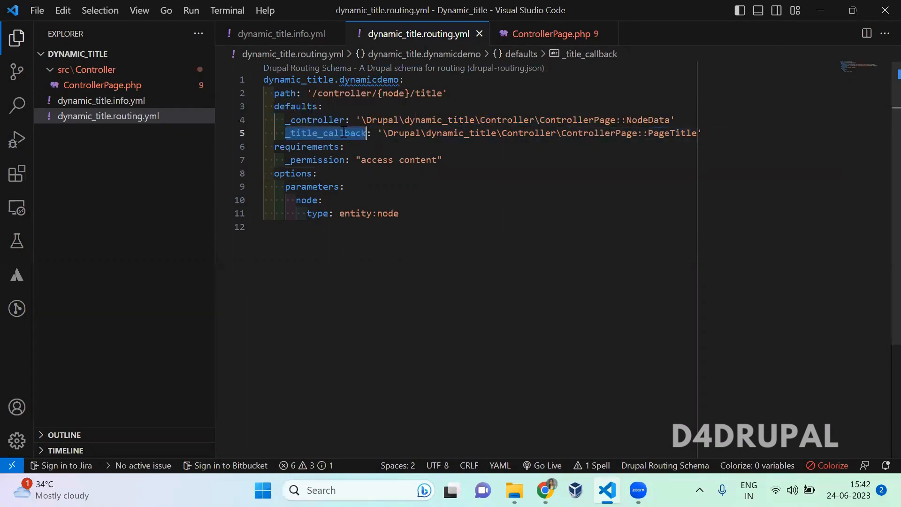
pyautogui.doubleClick(671, 132)
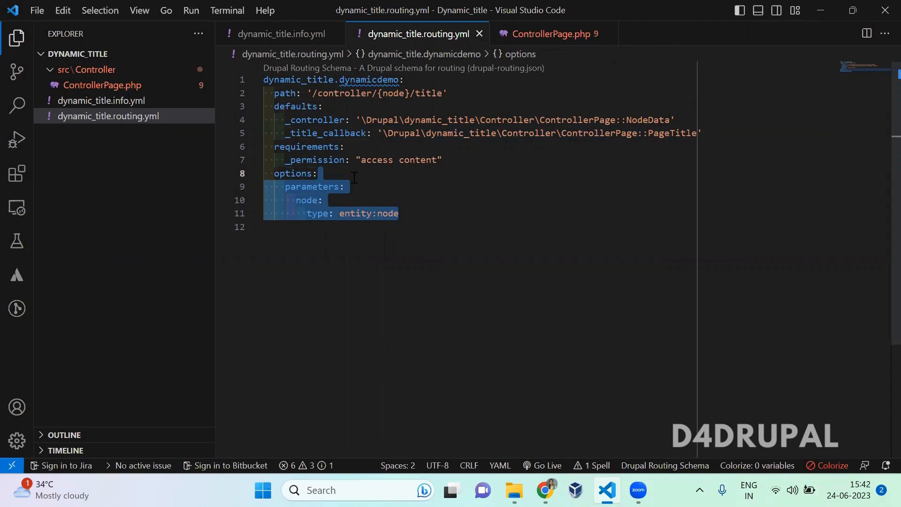
pyautogui.click(345, 132)
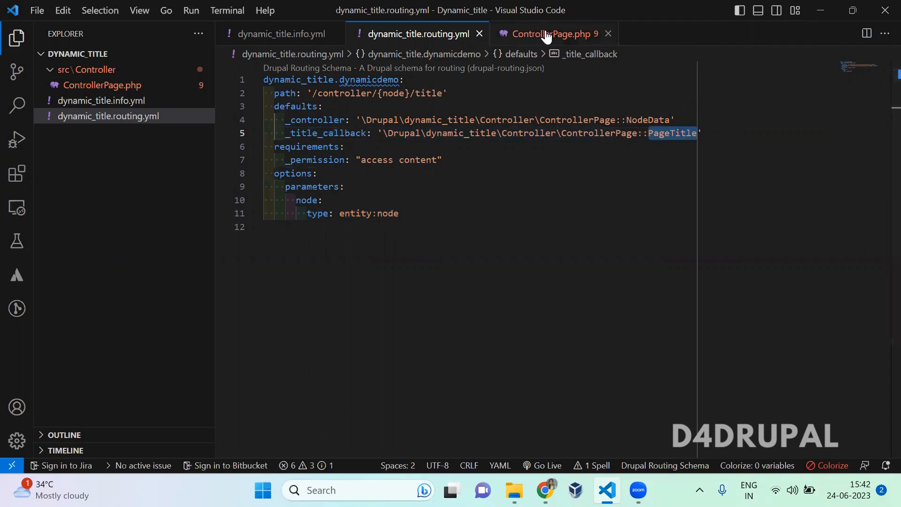
pyautogui.click(546, 34)
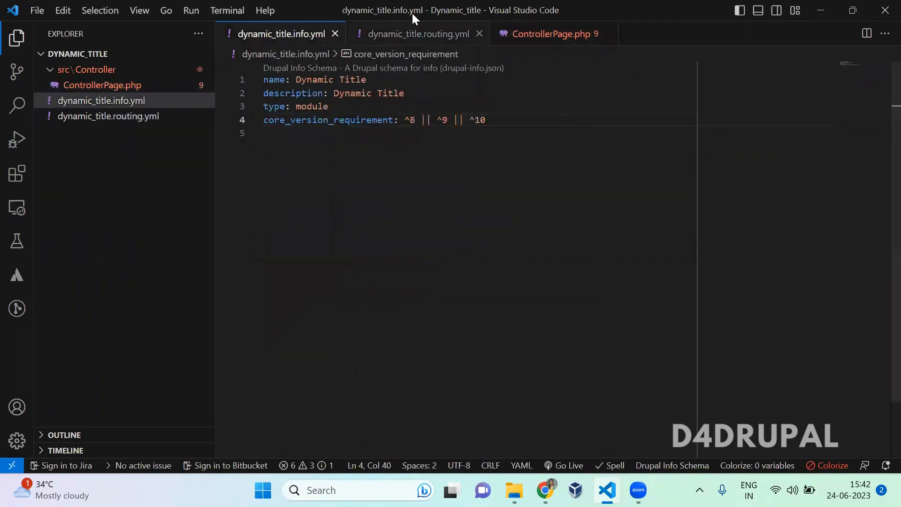
pyautogui.click(416, 34)
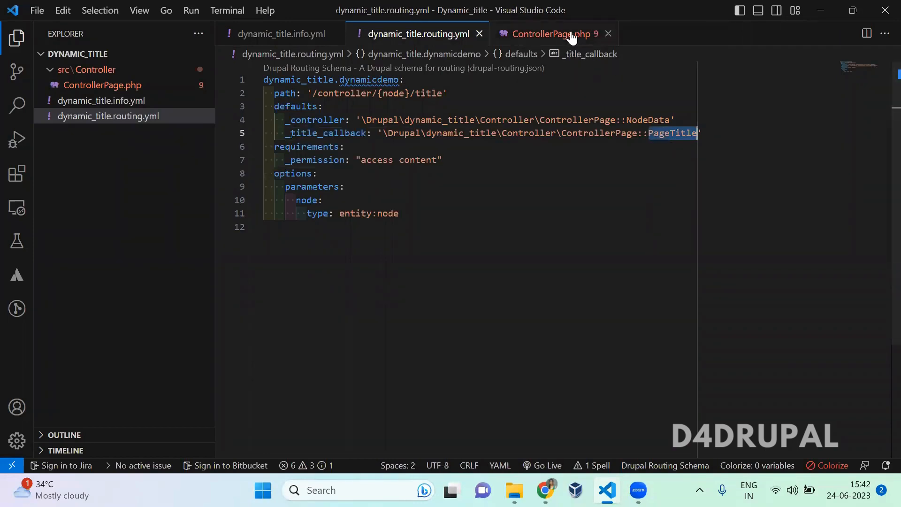
pyautogui.click(549, 34)
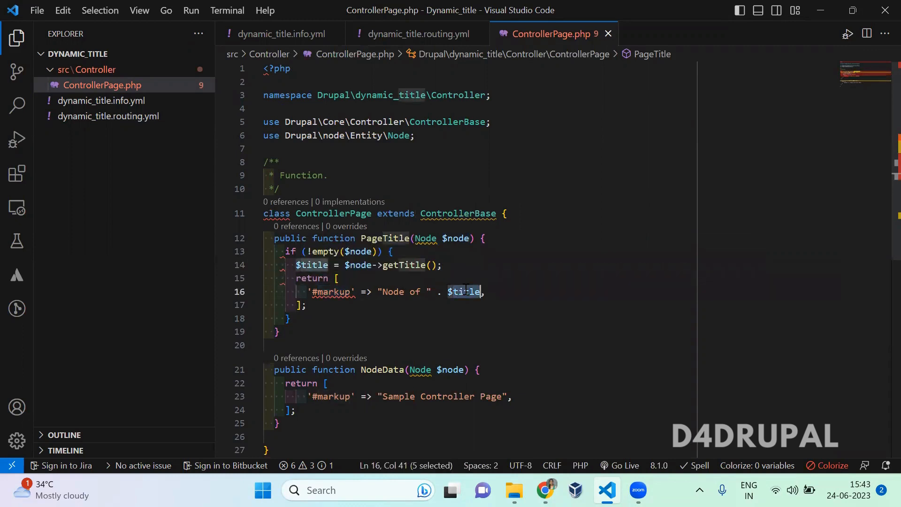
pyautogui.click(503, 291)
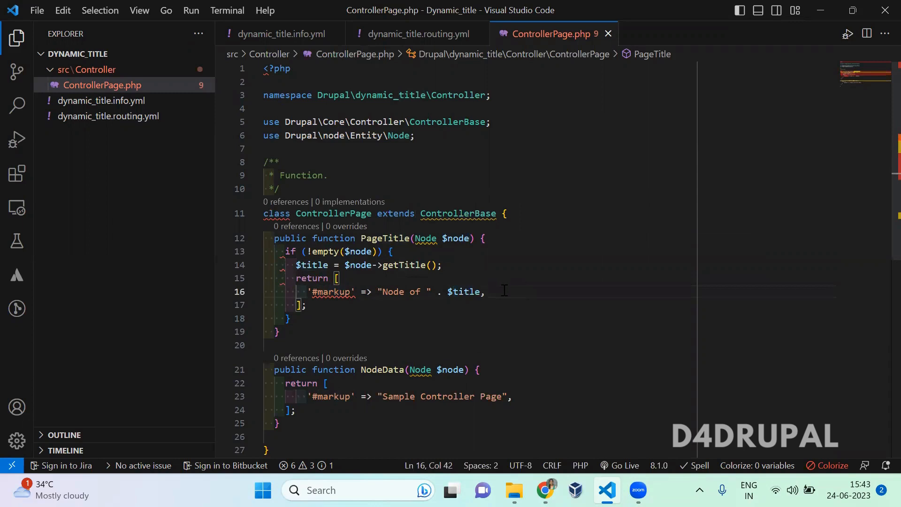
pyautogui.click(416, 33)
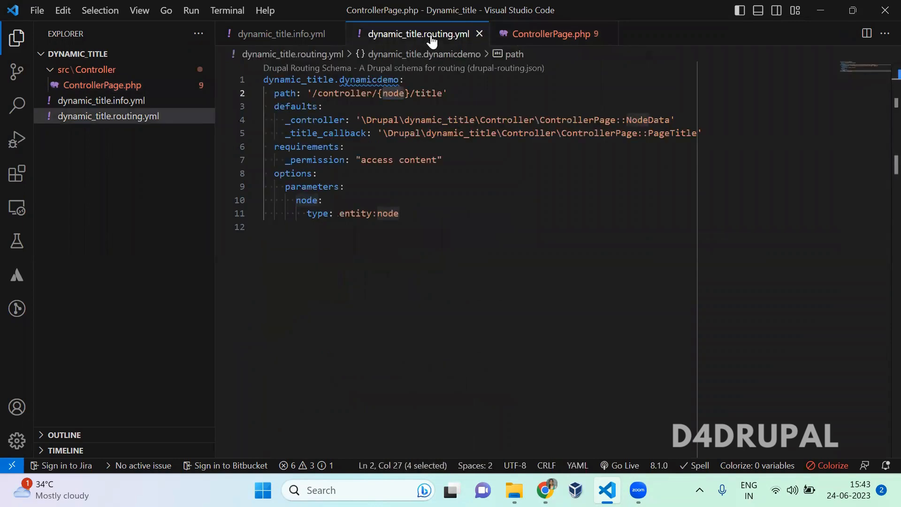
pyautogui.press('alt+tab')
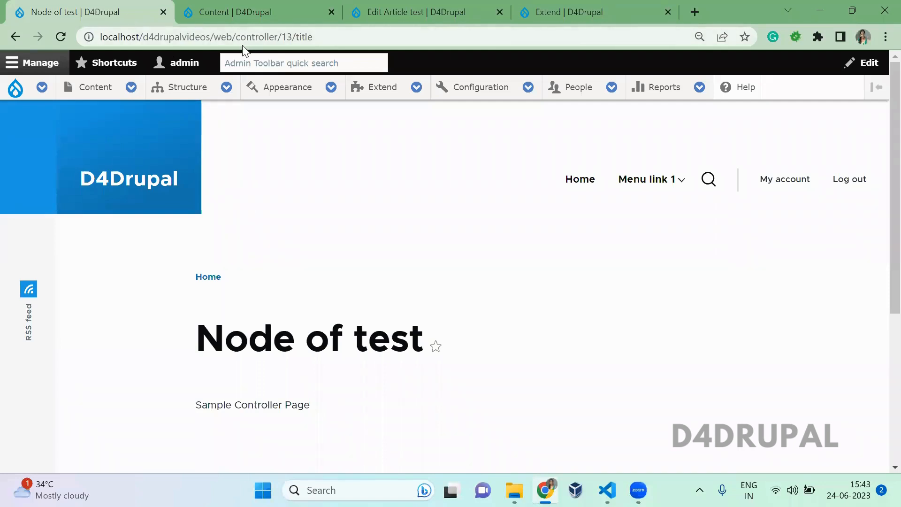
# - Check node IDs in the Content listing and load /controller/10/title to show 'Node of Colorado'
pyautogui.doubleClick(286, 36)
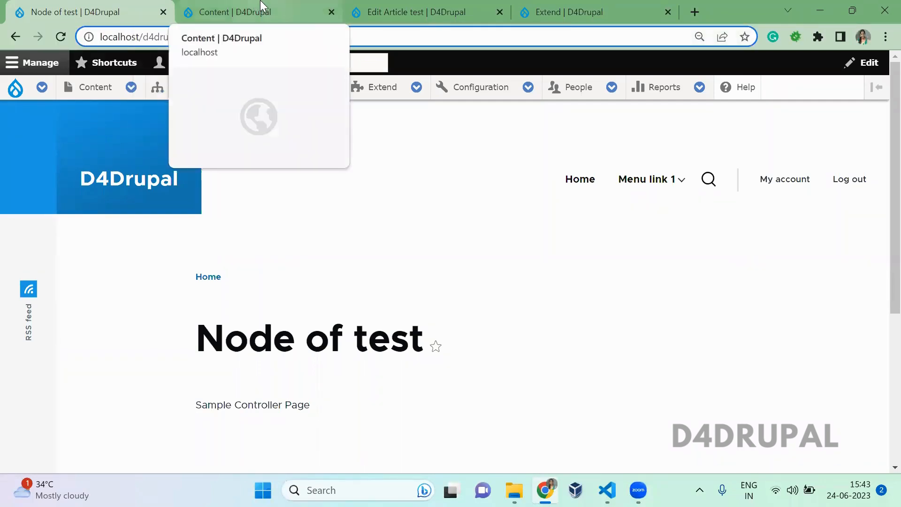
pyautogui.click(259, 12)
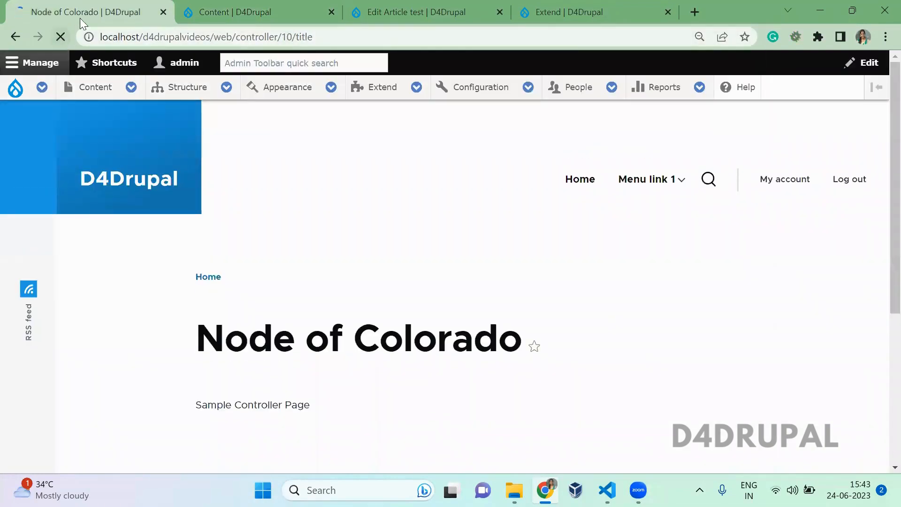
pyautogui.click(259, 12)
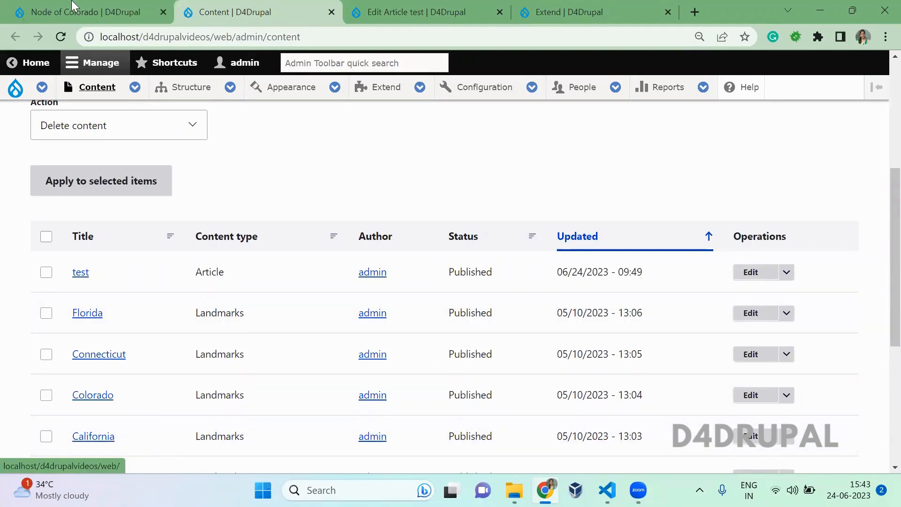
pyautogui.click(87, 12)
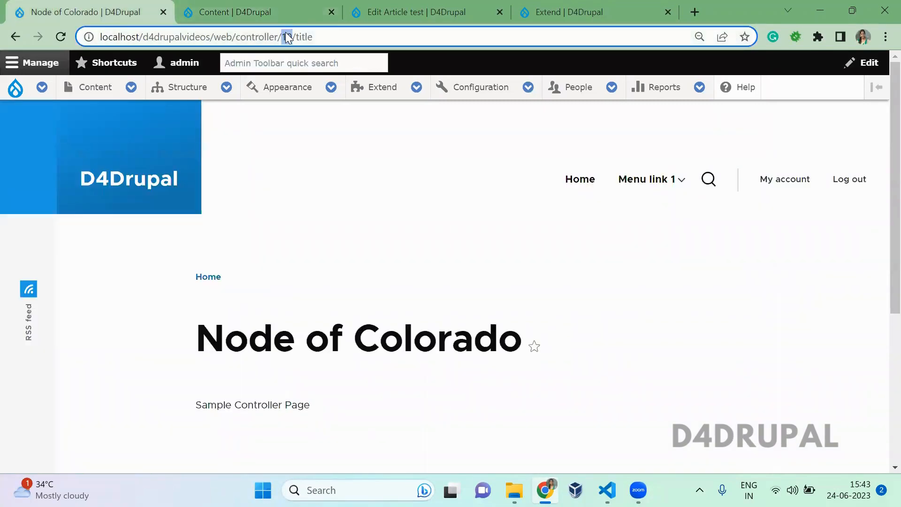